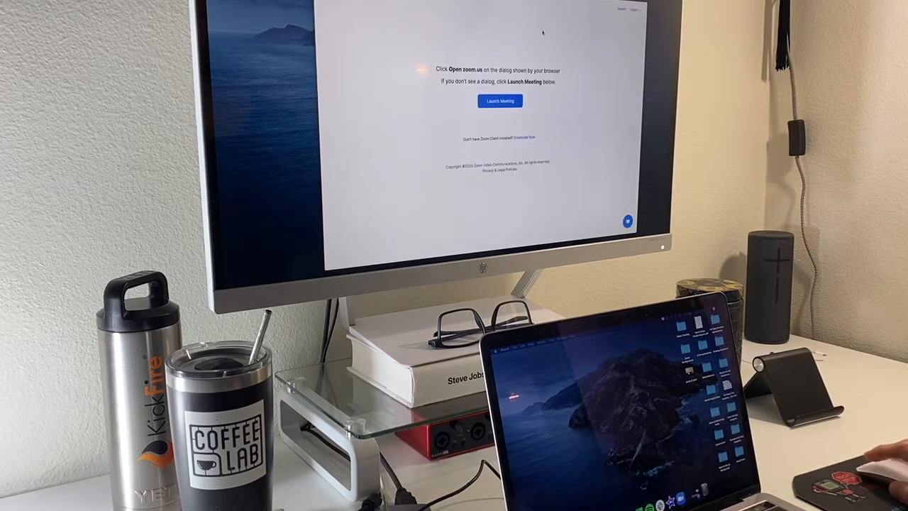
Step: Launch the Zoom meeting from the zoom.us page and dismiss the 'Stop Cloud Recording?' prompt
{"action": "left_click", "coordinate": [499, 100]}
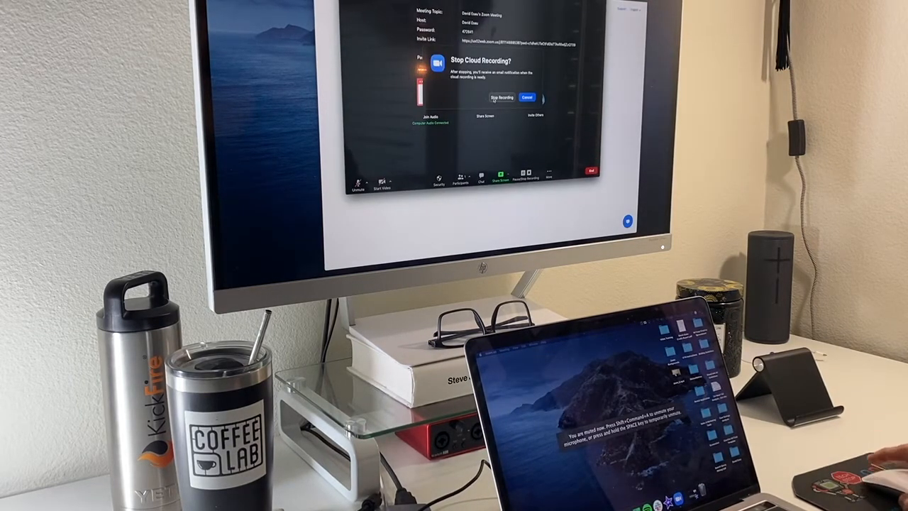
{"action": "left_click", "coordinate": [499, 96]}
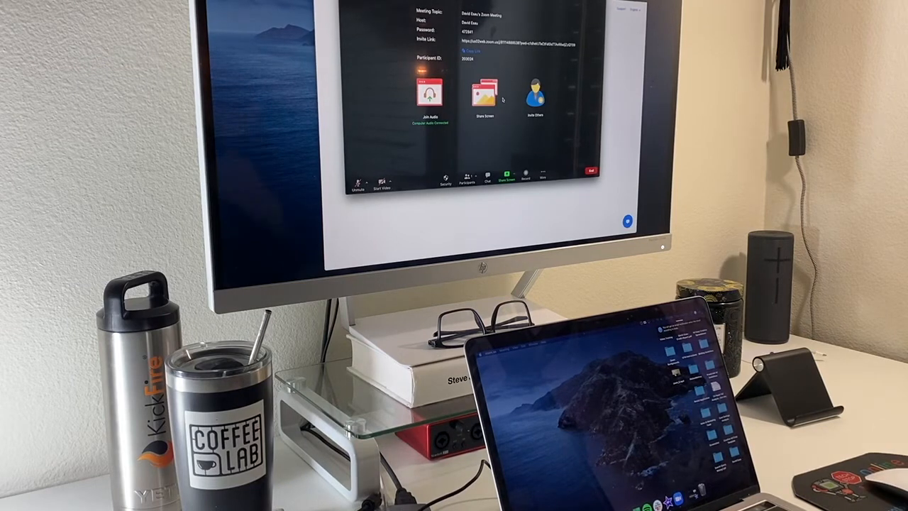